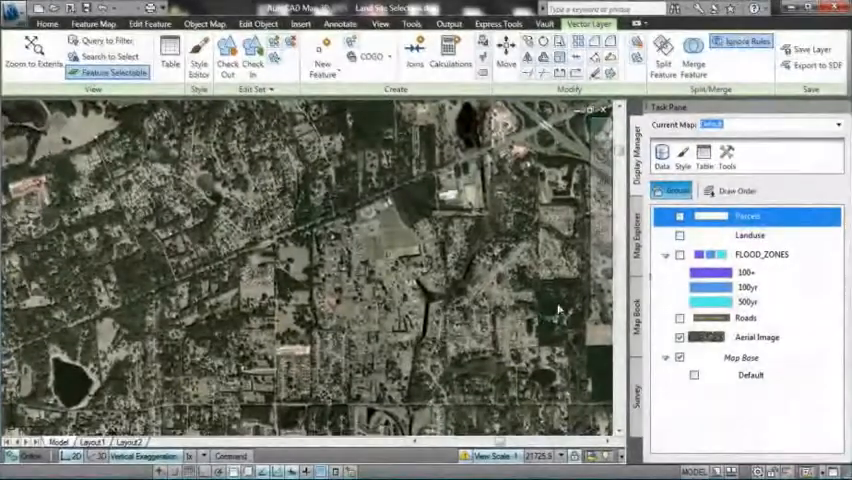
Turn on the Landuse and FLOOD_ZONES layers so colored zones overlay the aerial image
left_click(680, 258)
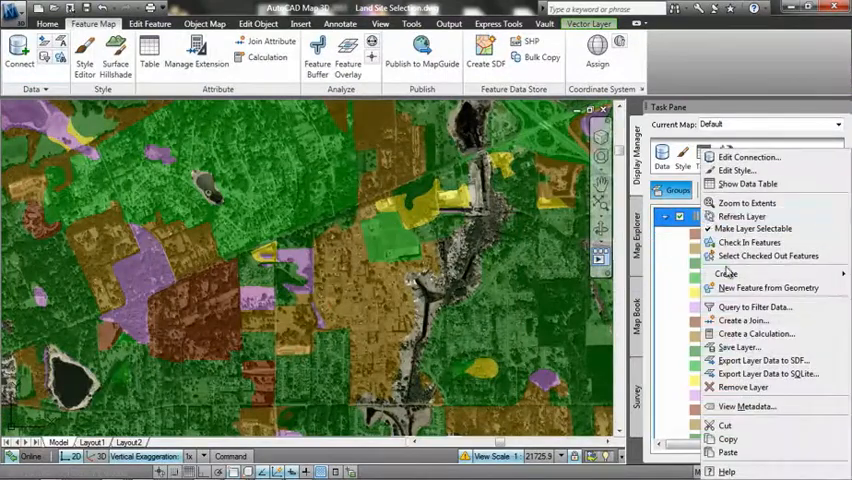
Open the corridor in Section Editor showing -2.0% lanes and 4.0:1 side slopes
left_click(752, 306)
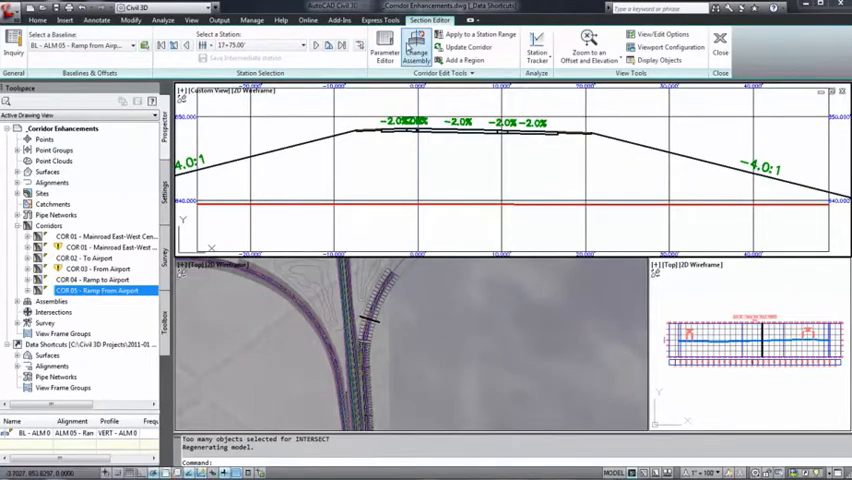
Plot the pipe profile, then arrange Civil 3D into four viewports: 3D, plan, profile and section
left_click(426, 48)
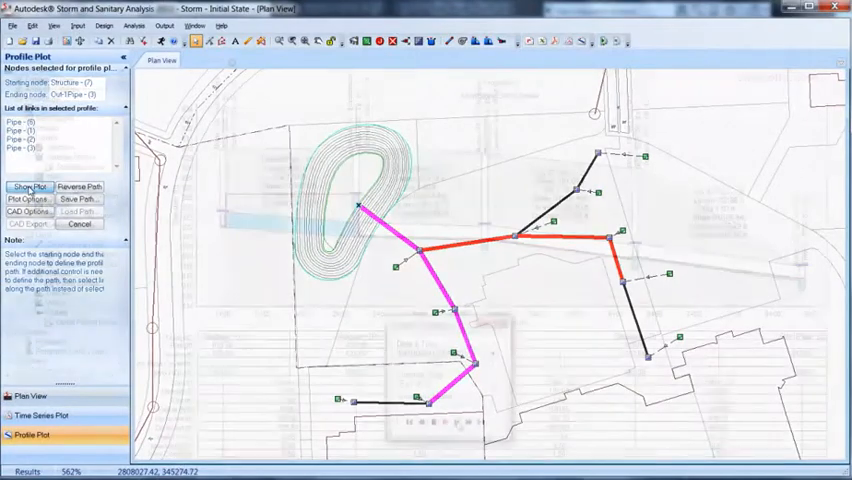
left_click(28, 188)
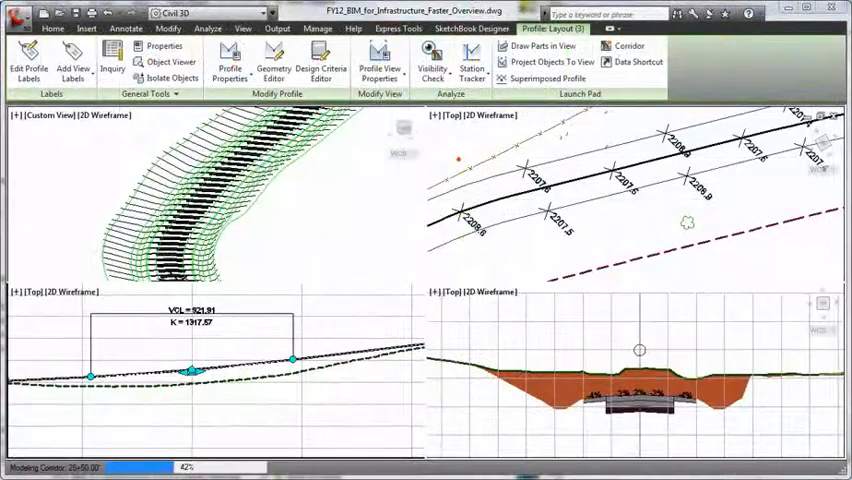
Change the section view style so the earthwork fill is shaded green
left_click(52, 28)
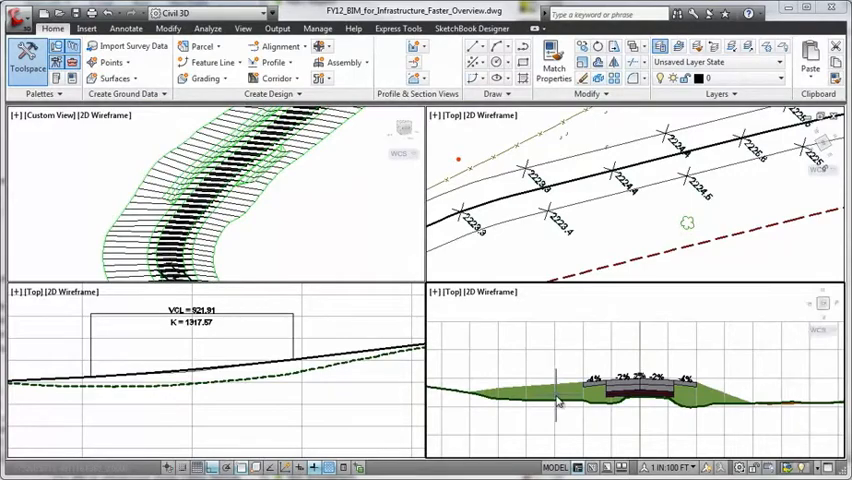
mouse_move(384, 400)
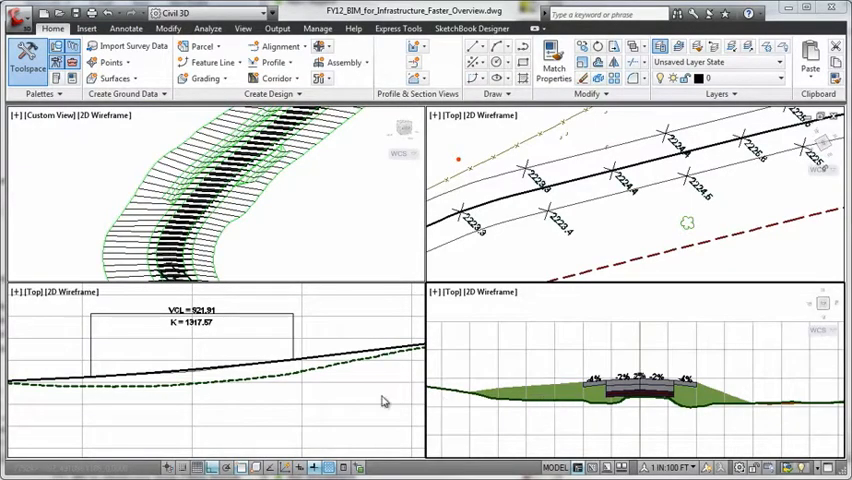